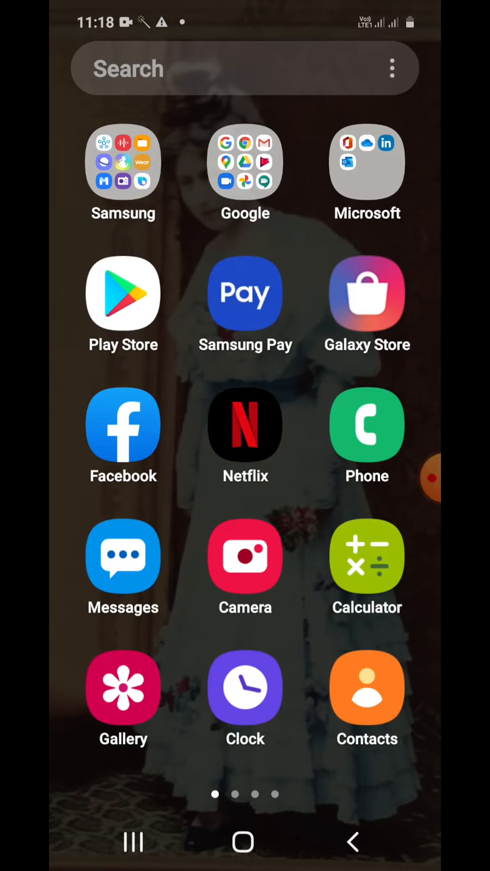
# - Bring up the APK Installer listing by Mobile Manager in the Play Store, shown as installed
pyautogui.click(123, 293)
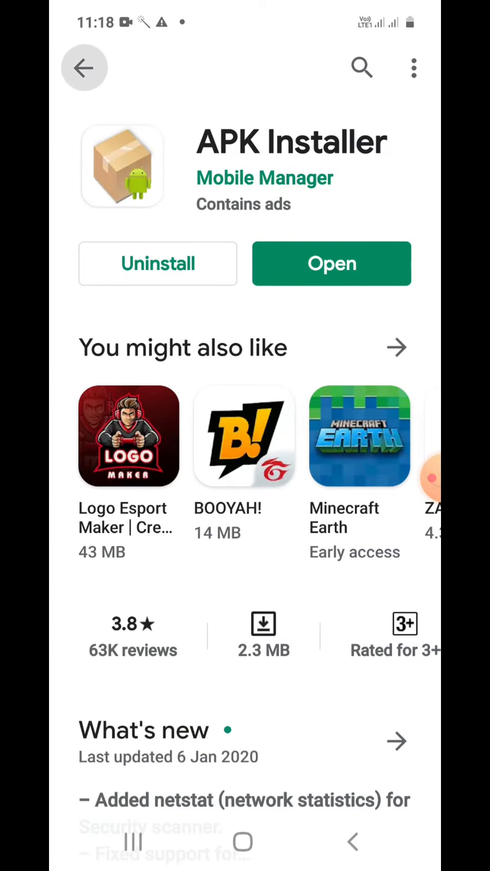
pyautogui.click(362, 68)
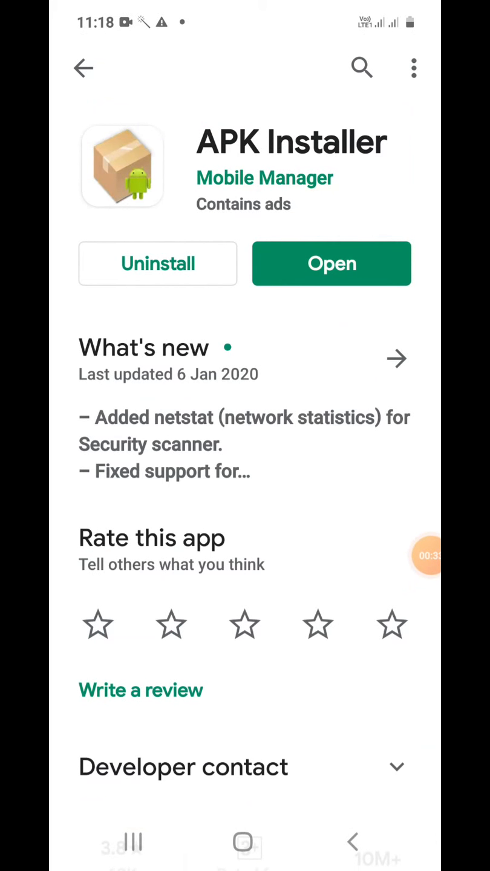
# - Launch APK Installer from its Play Store page to reach its main tool grid
pyautogui.click(331, 263)
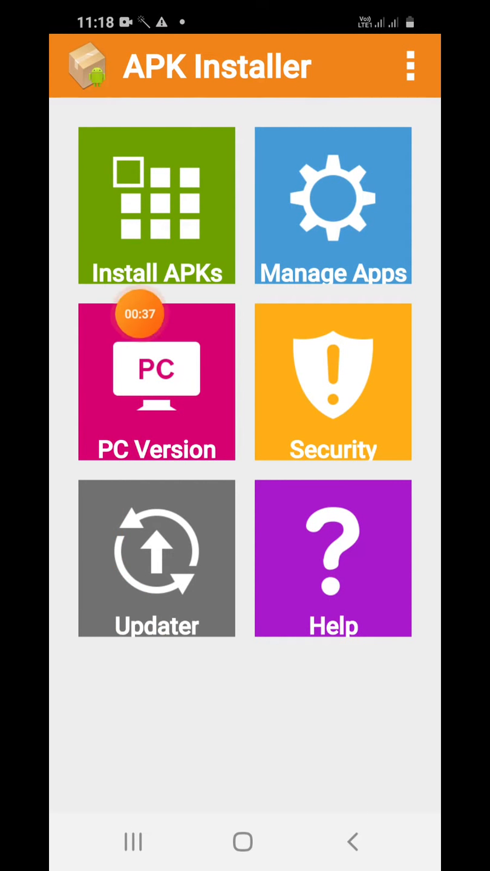
pyautogui.moveTo(394, 242)
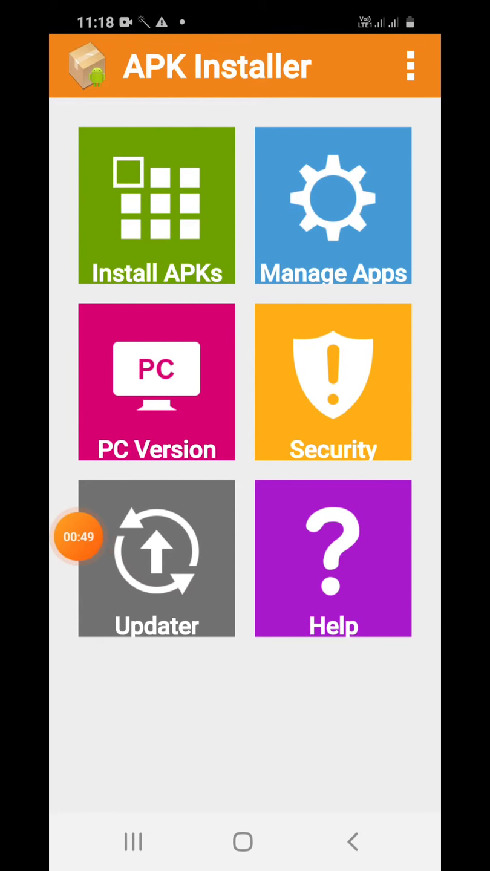
# - Open Manage Apps and scroll through the installed apps list
pyautogui.click(333, 207)
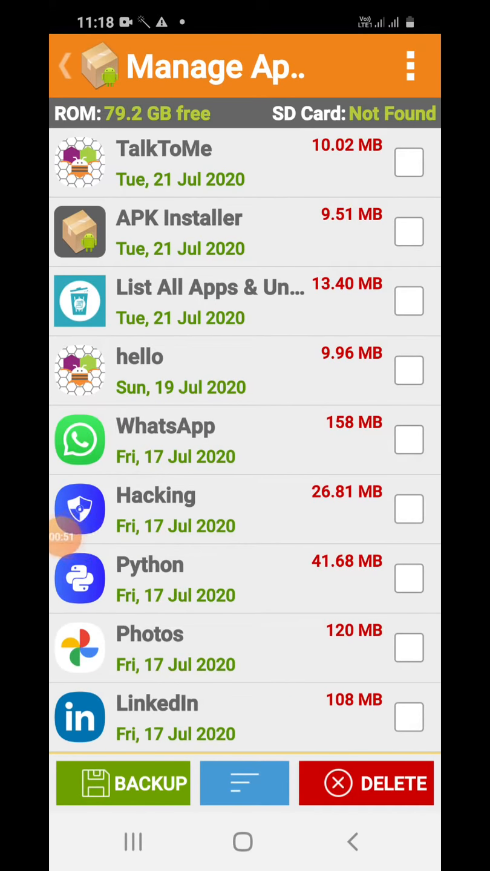
pyautogui.scroll(-3)
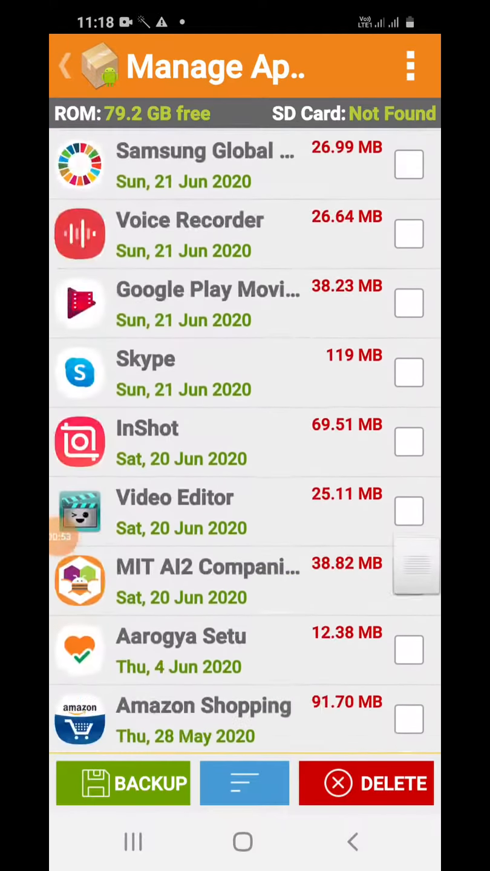
pyautogui.scroll(3)
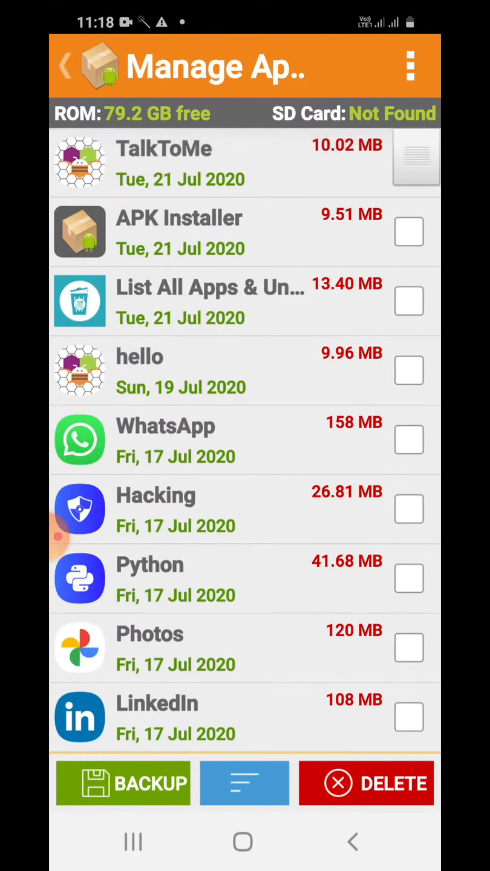
# - Sort the app list by name, then by size with largest first
pyautogui.click(410, 162)
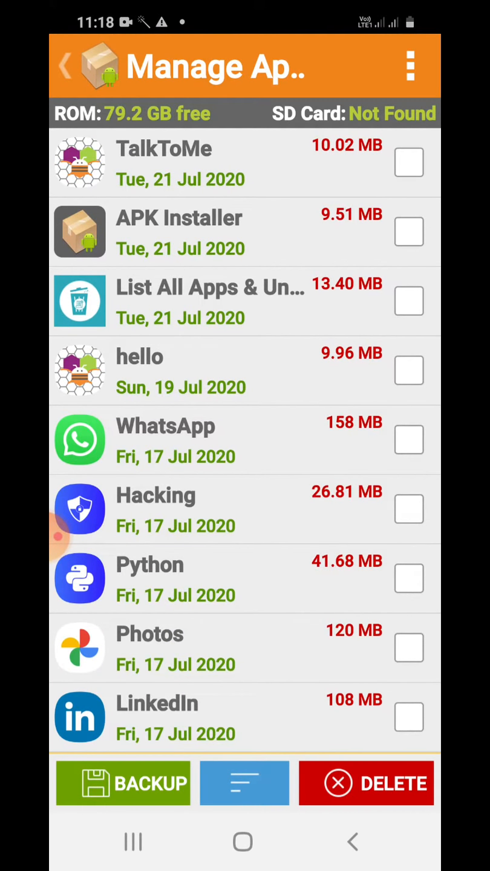
pyautogui.click(245, 783)
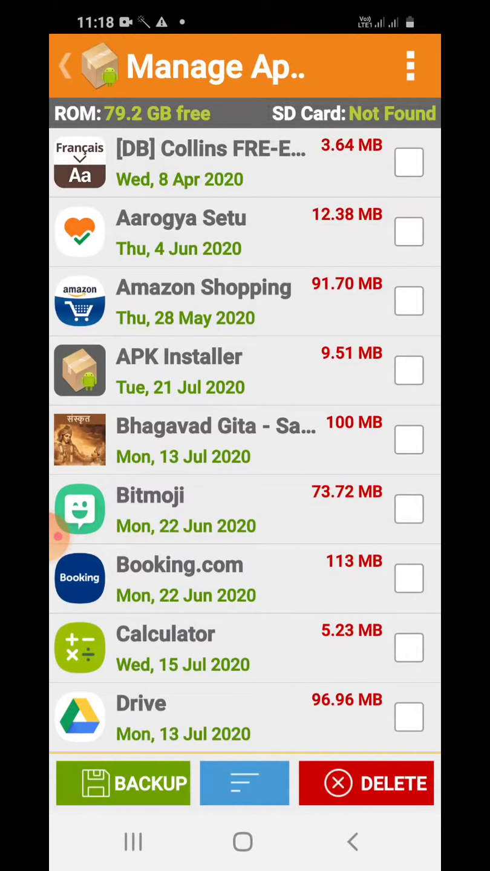
pyautogui.click(245, 783)
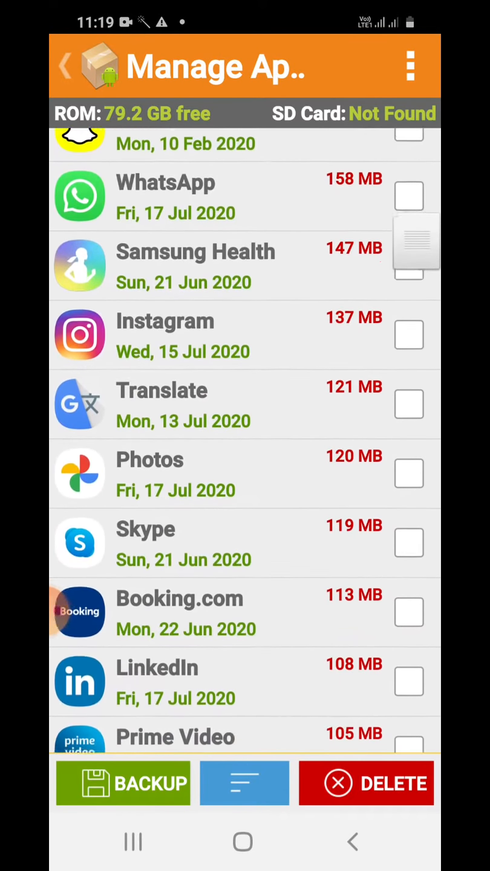
pyautogui.scroll(-3)
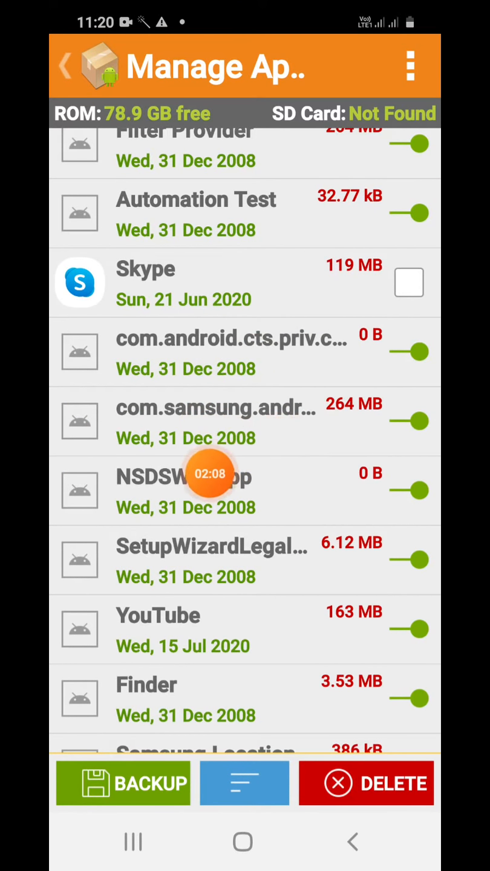
# - Scroll through the installed apps list, including system packages
pyautogui.scroll(-3)
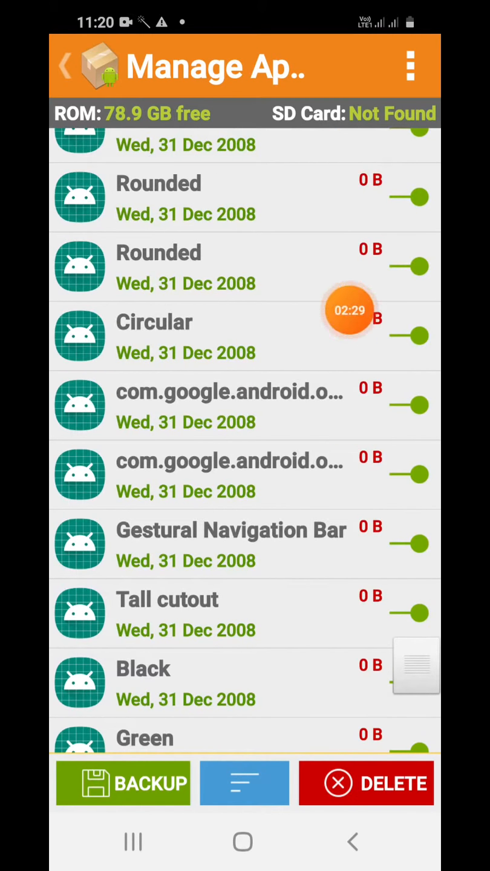
pyautogui.scroll(3)
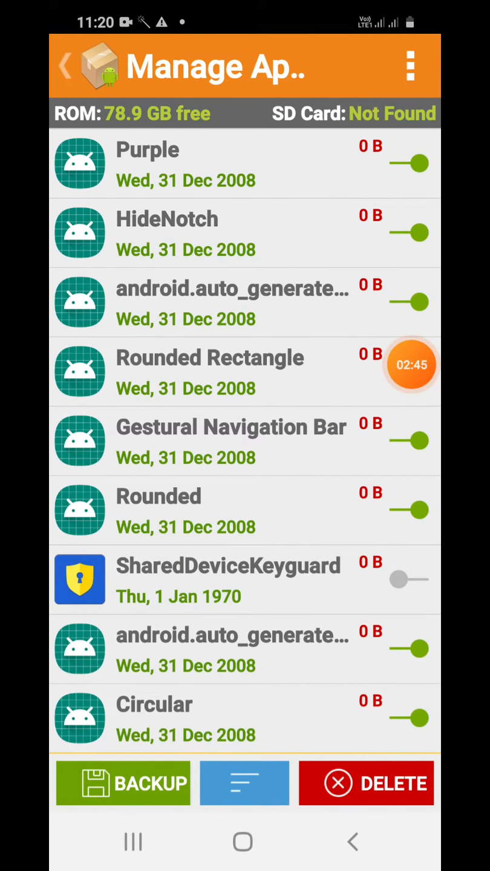
pyautogui.scroll(-3)
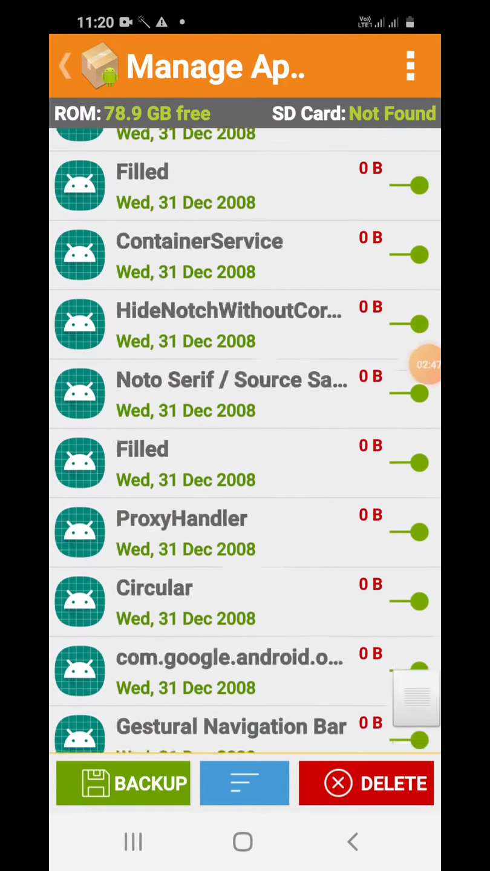
pyautogui.scroll(3)
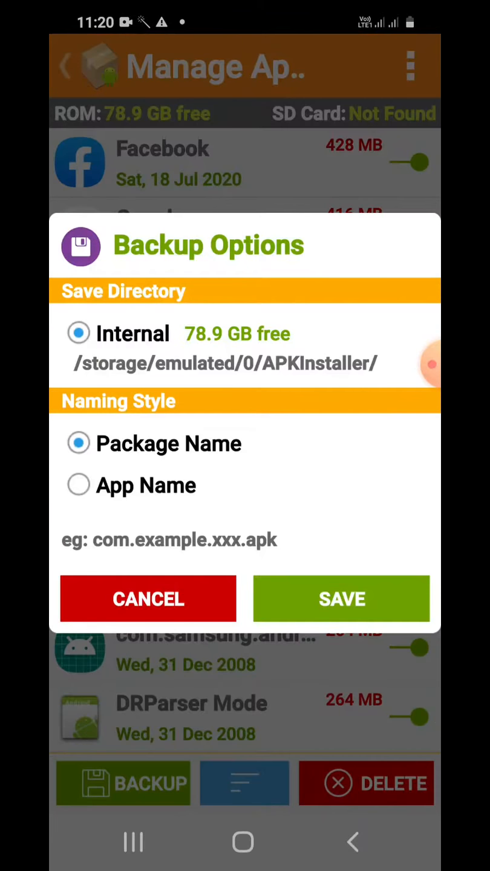
# - Dismiss Backup Options, keeping package-name naming, and return to the size-sorted app list
pyautogui.click(78, 484)
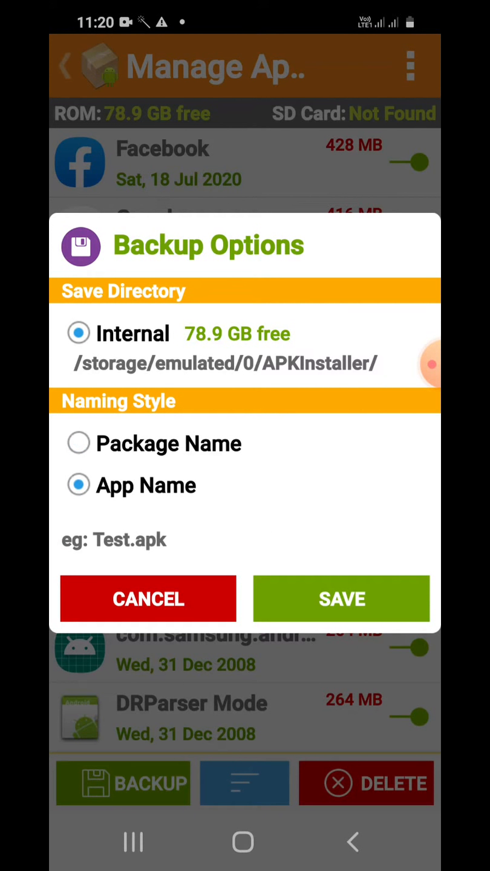
pyautogui.click(78, 444)
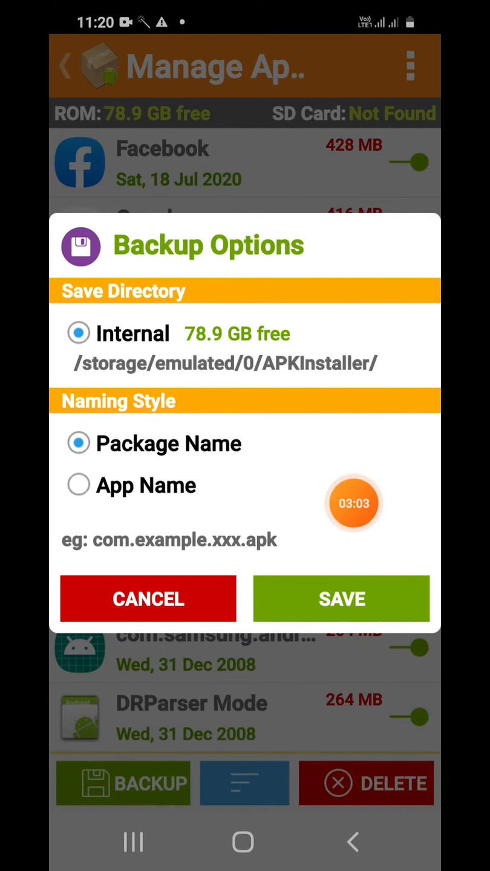
pyautogui.click(78, 485)
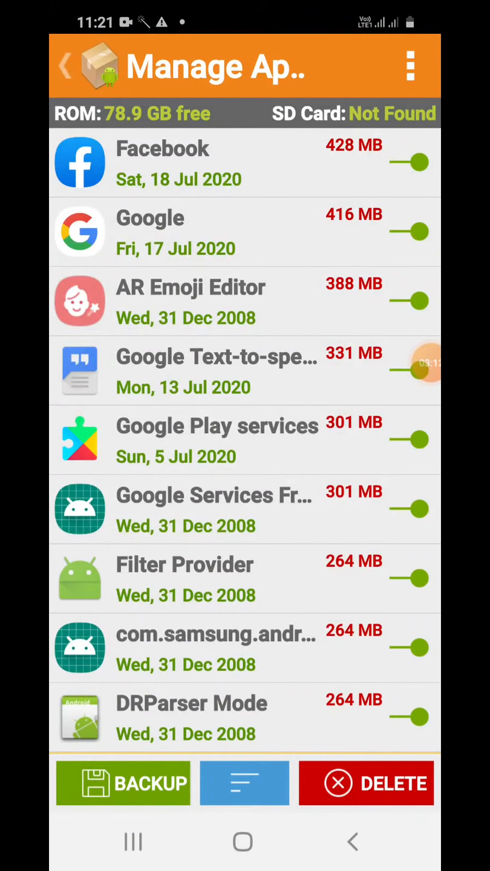
# - Scroll down the size-sorted list to the small apps under about 10 MB
pyautogui.scroll(-3)
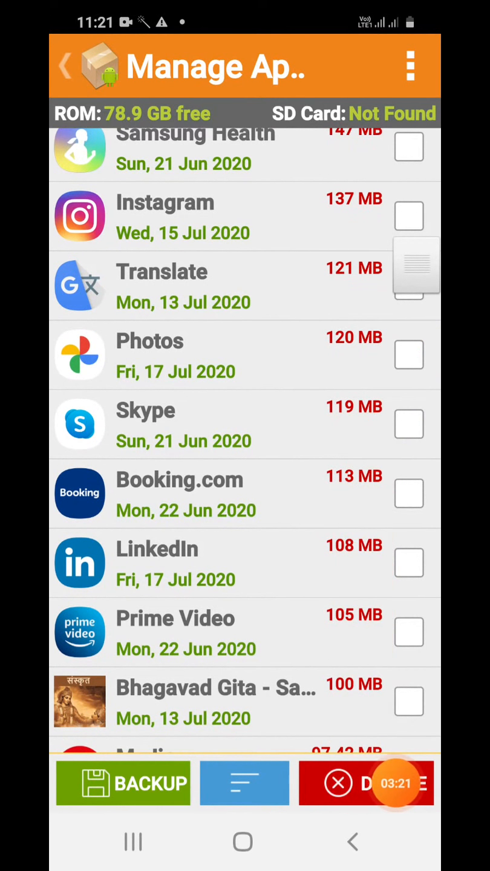
pyautogui.scroll(3)
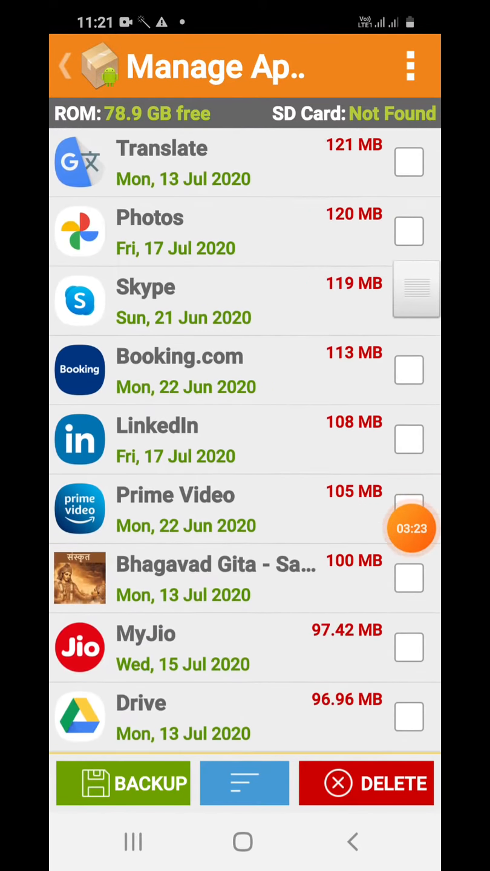
pyautogui.scroll(-3)
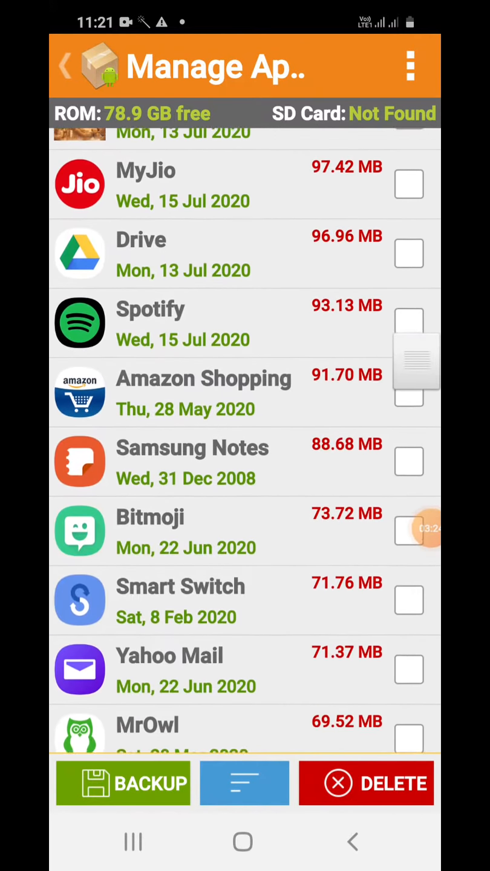
pyautogui.scroll(-3)
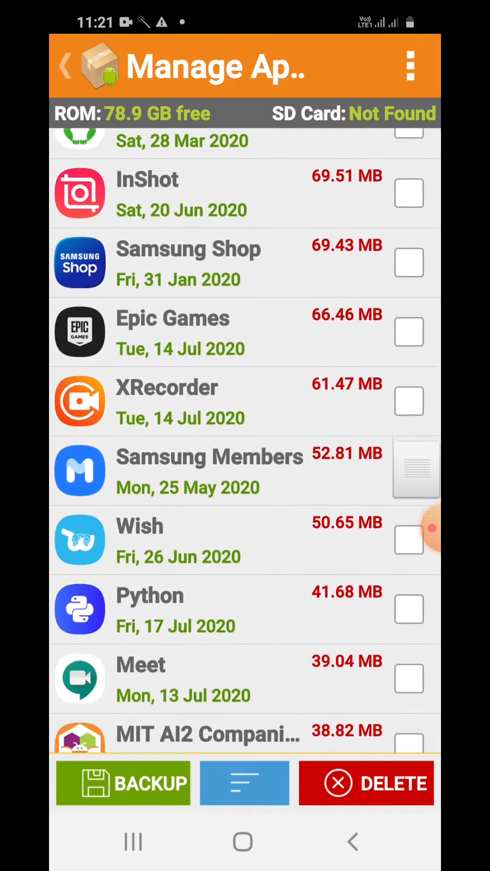
pyautogui.scroll(3)
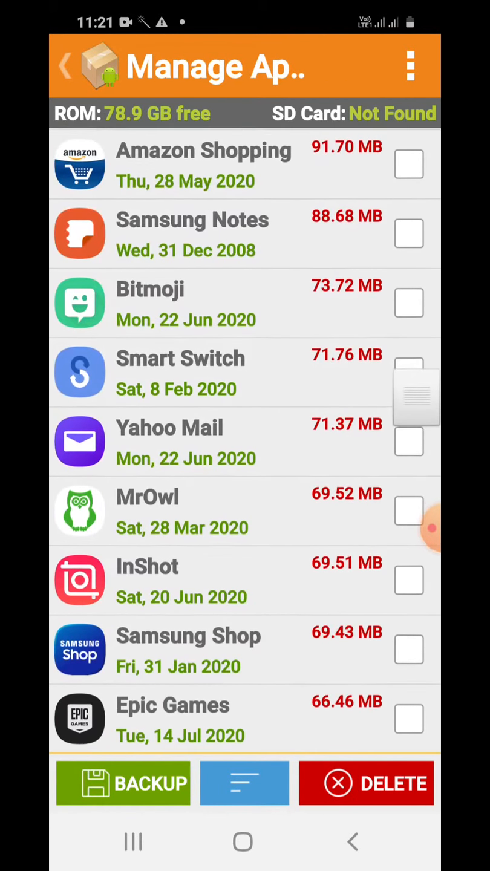
pyautogui.scroll(-3)
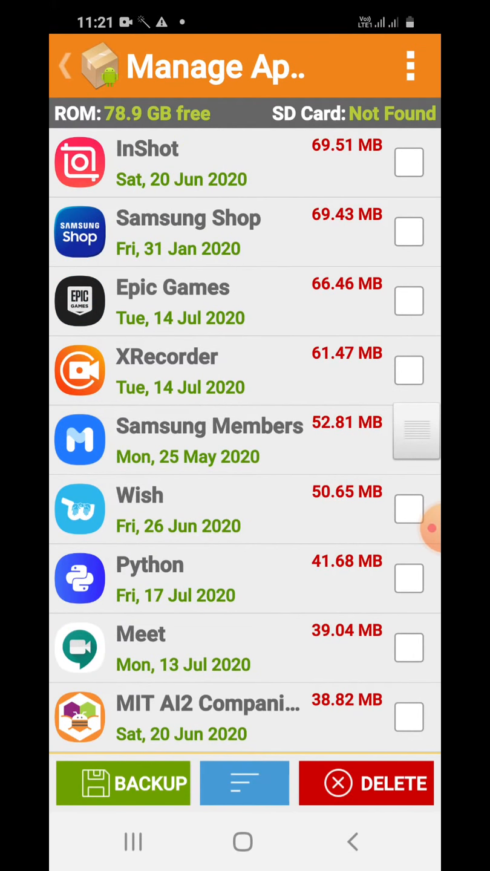
pyautogui.scroll(-3)
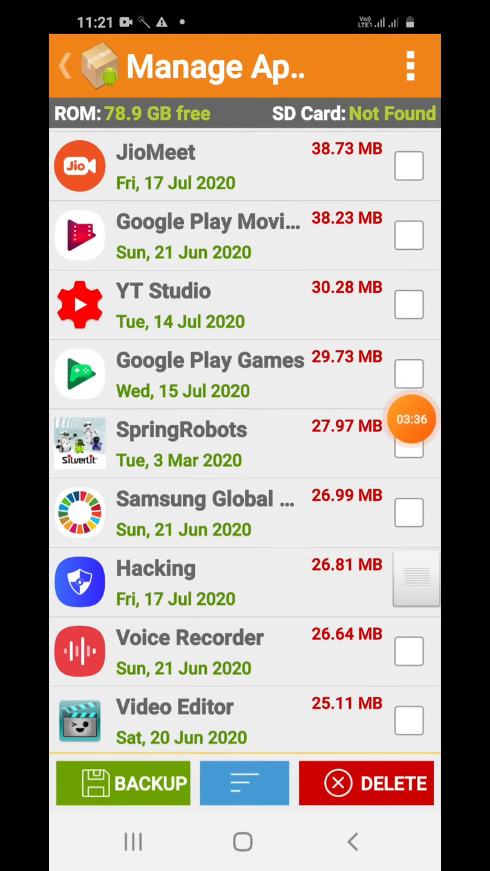
pyautogui.scroll(-3)
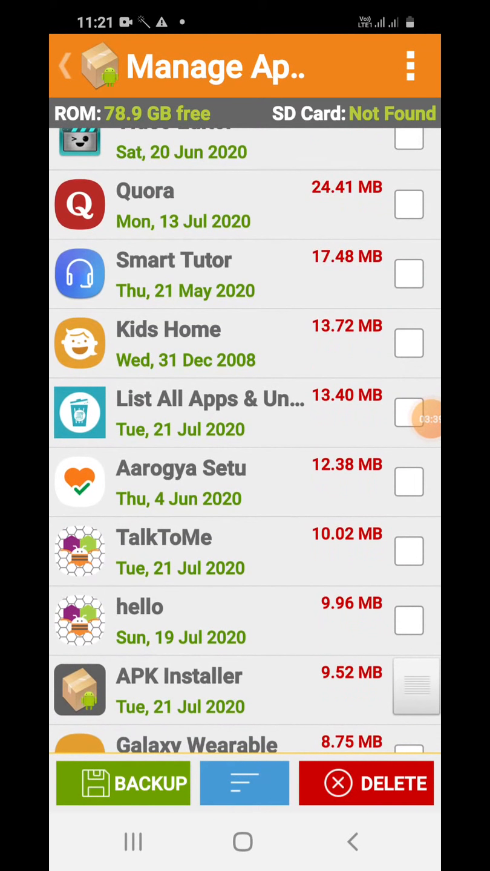
pyautogui.scroll(-3)
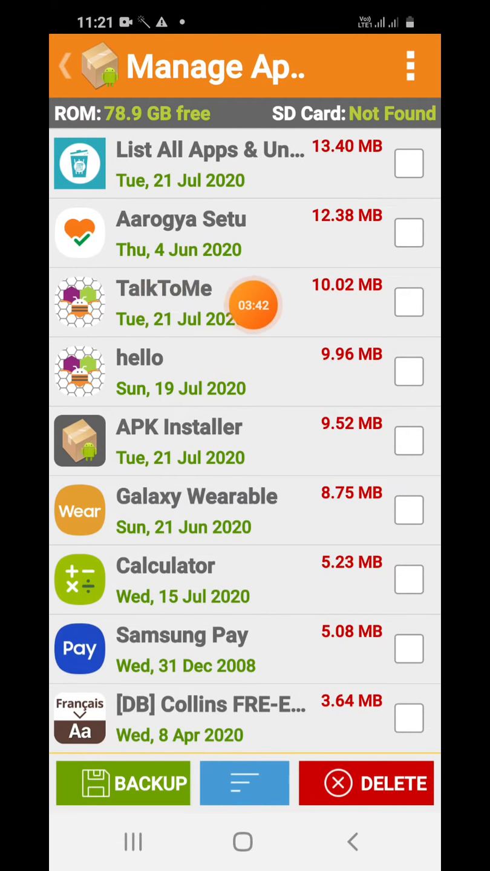
# - Tick TalkToMe, confirm its uninstall, then sort the app list by name
pyautogui.click(409, 303)
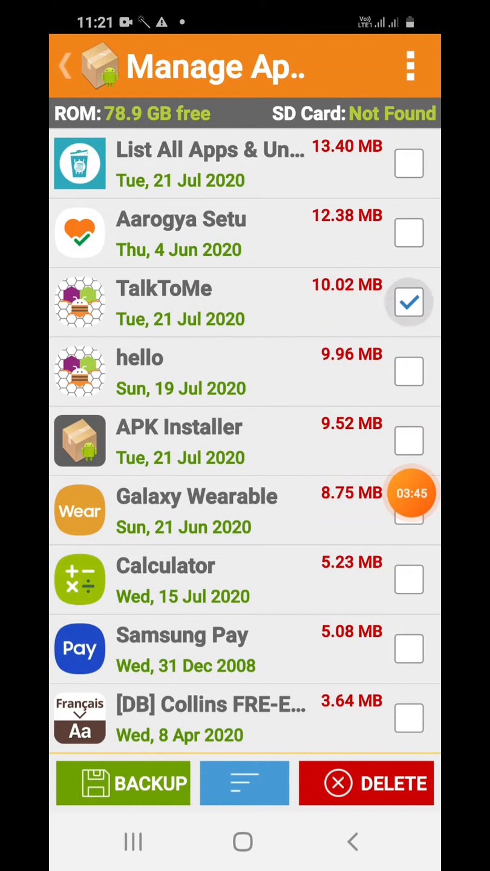
pyautogui.click(409, 302)
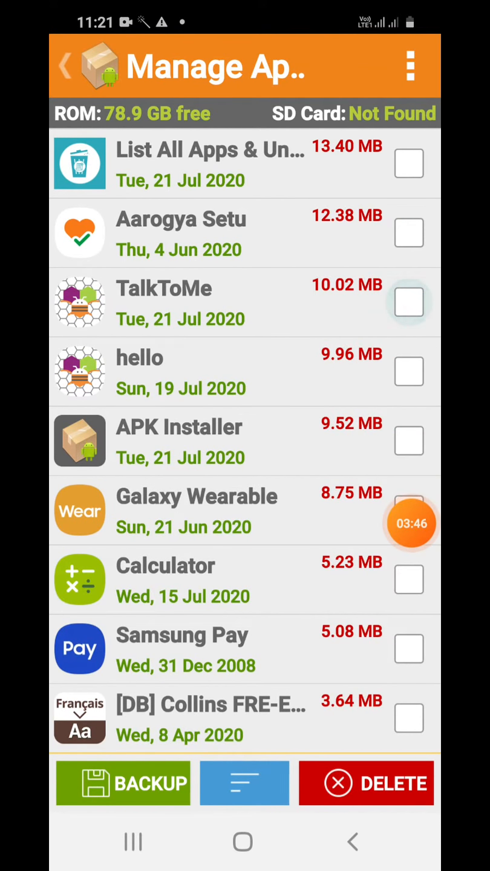
pyautogui.click(410, 303)
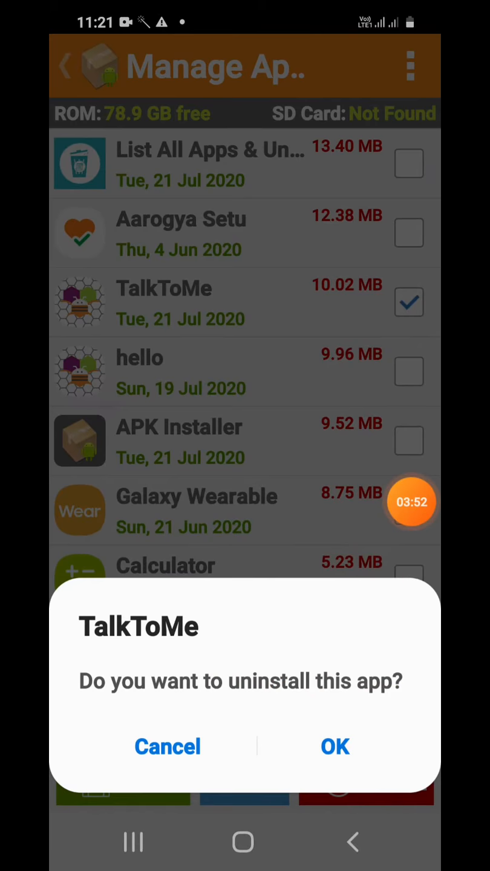
pyautogui.click(336, 746)
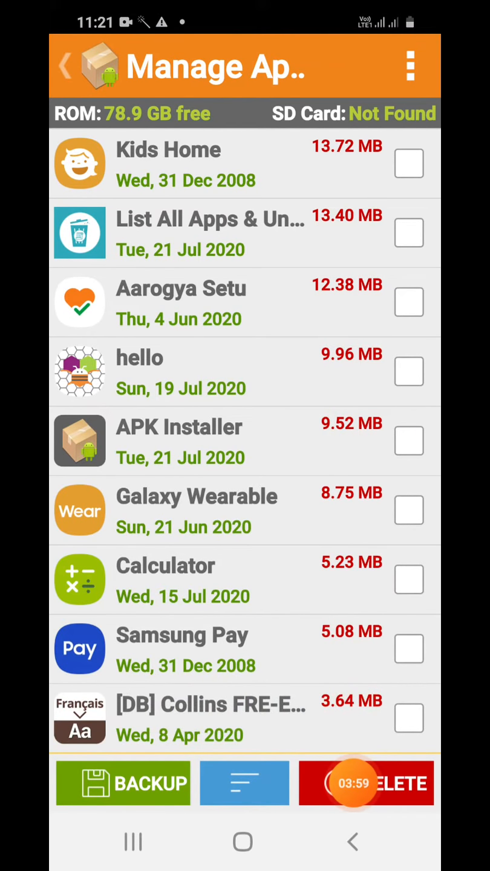
pyautogui.click(245, 784)
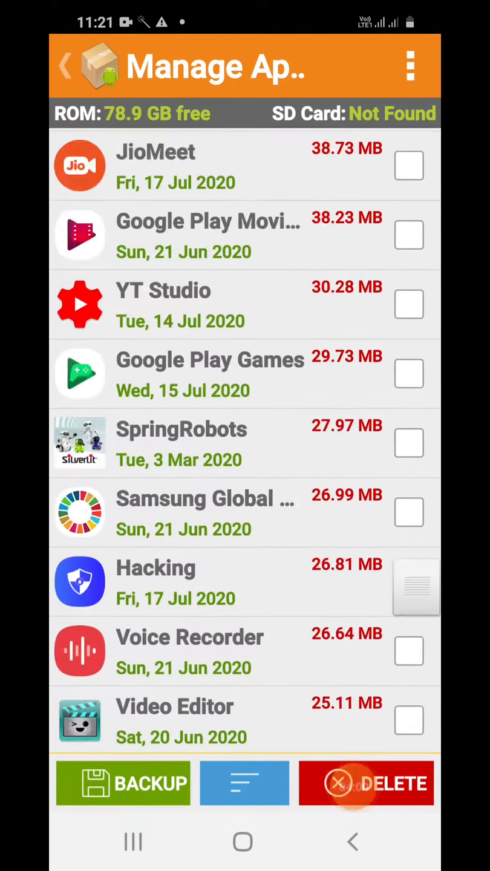
pyautogui.click(244, 783)
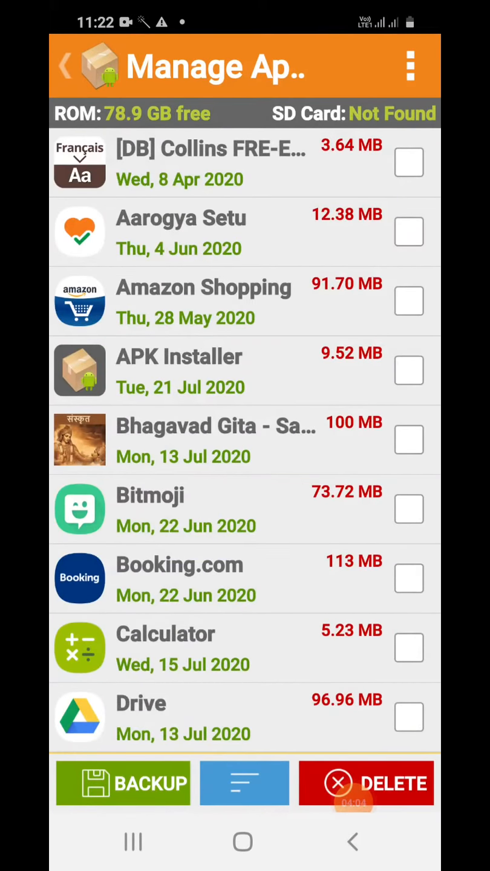